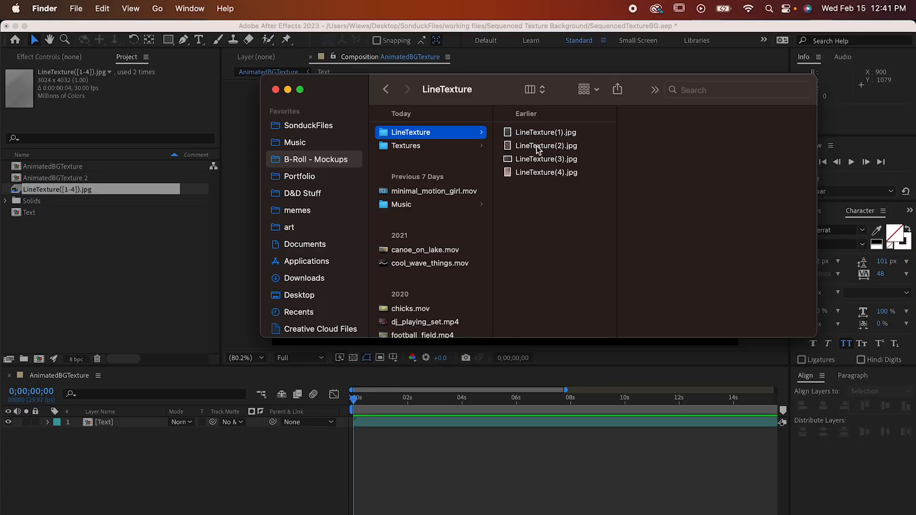
Step: Preview the texture images and drag the LineTexture folder into the Project panel as an image sequence
left_click(546, 158)
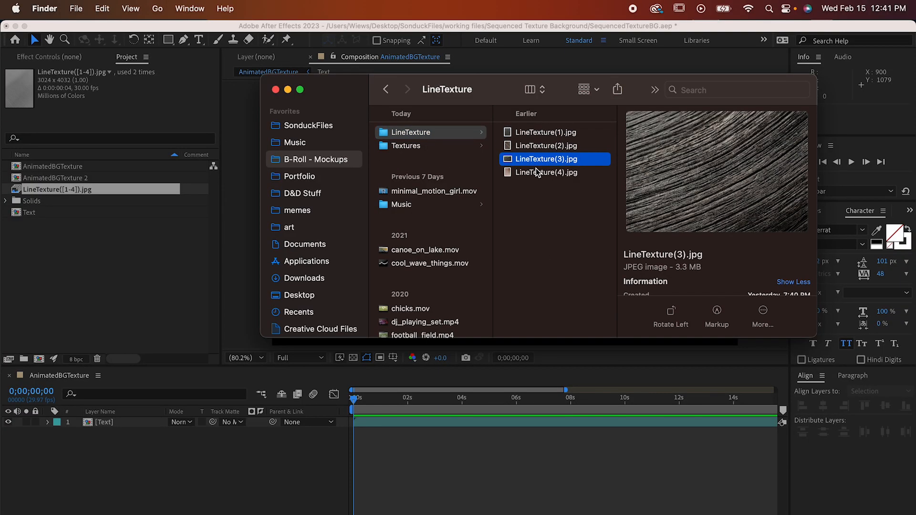
left_click(546, 172)
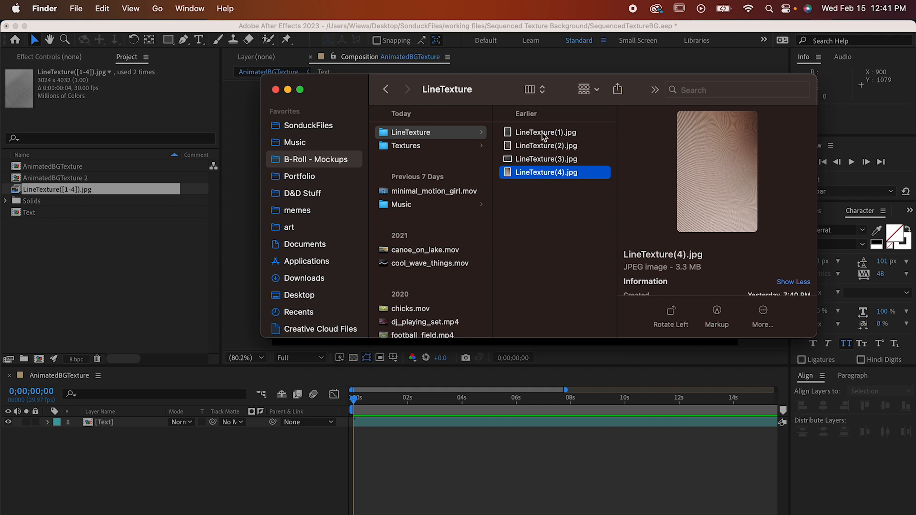
mouse_move(574, 138)
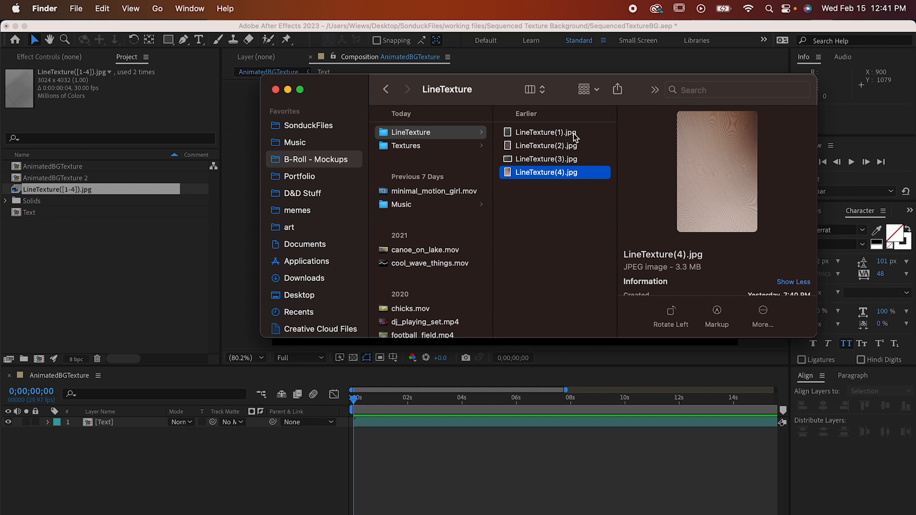
mouse_move(569, 176)
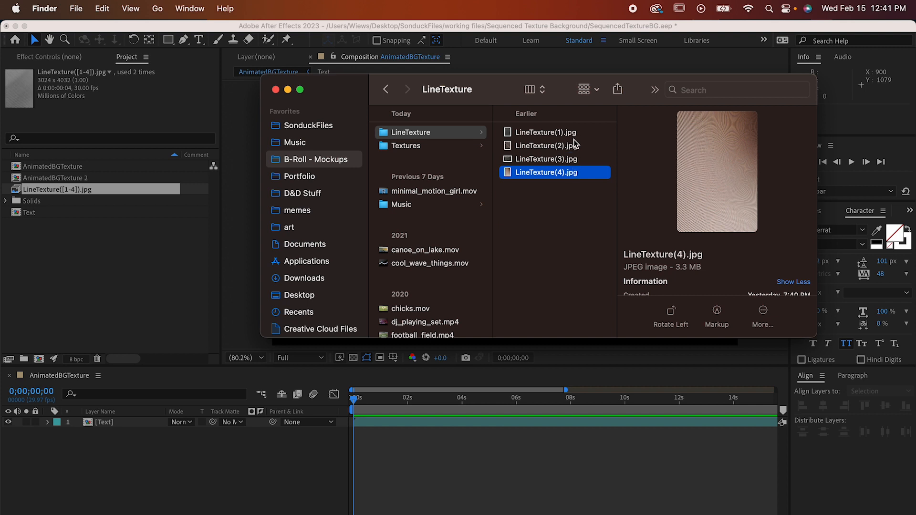
left_click(410, 131)
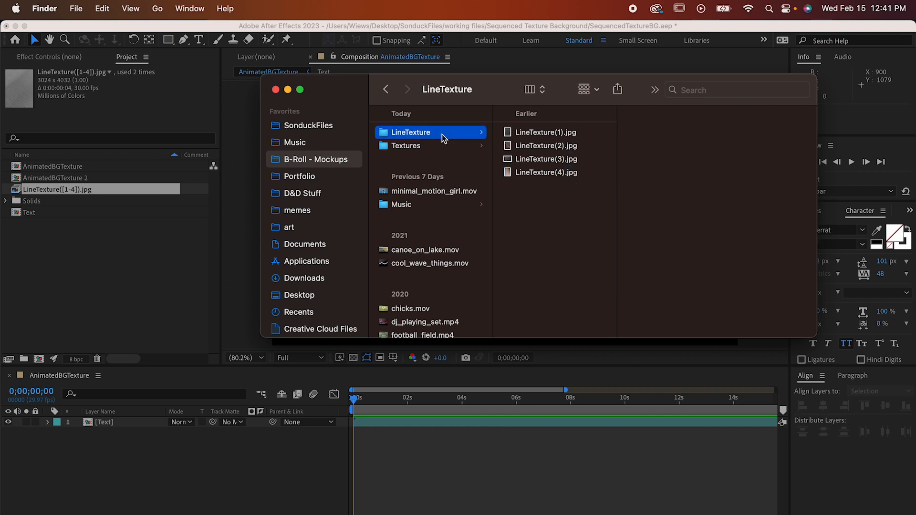
mouse_move(424, 136)
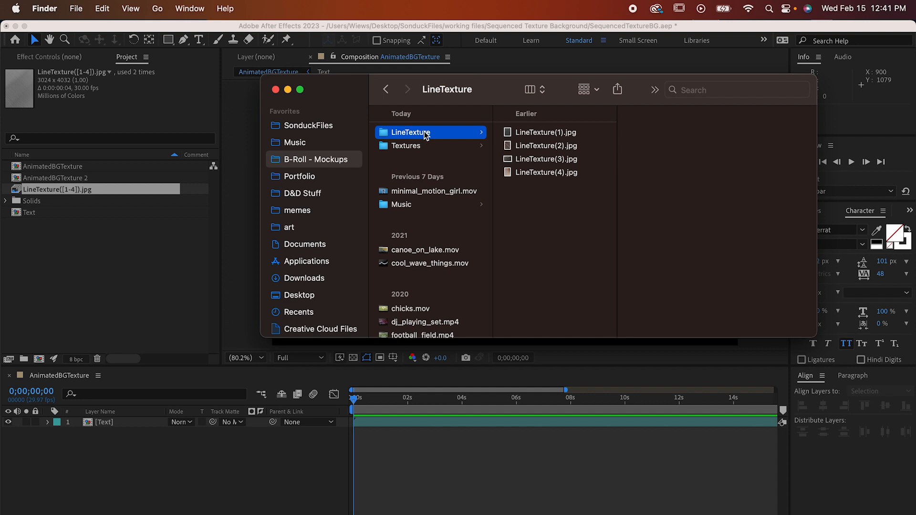
left_click_drag(410, 131, 160, 264)
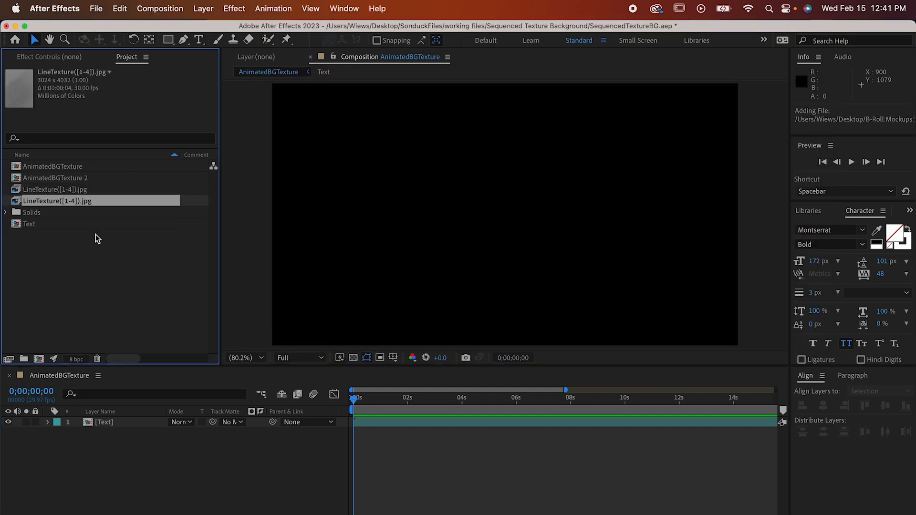
mouse_move(17, 222)
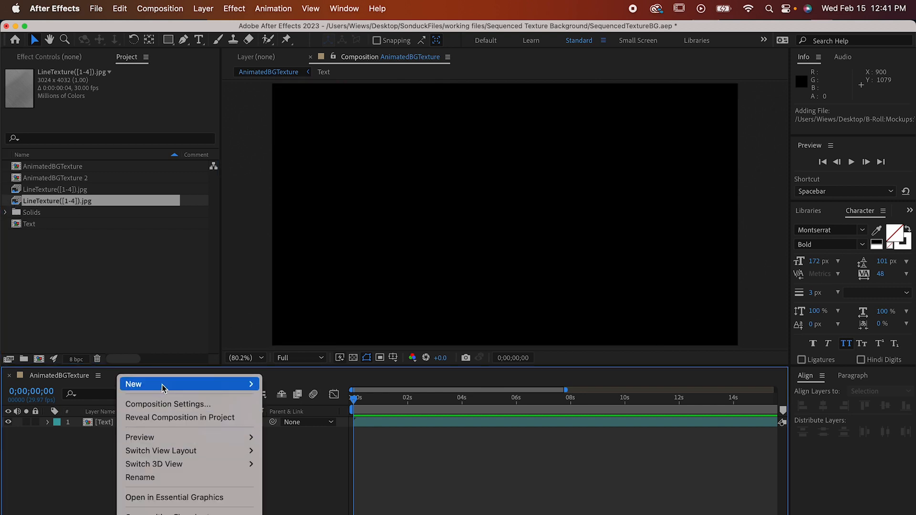
Step: Create a 1920×1080 magenta solid layer in the AnimatedBGTexture composition
left_click(143, 383)
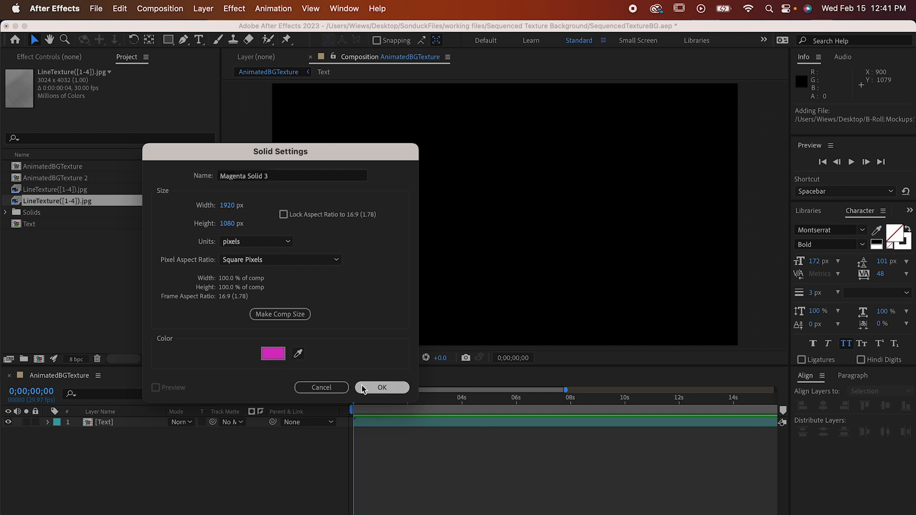
left_click(381, 388)
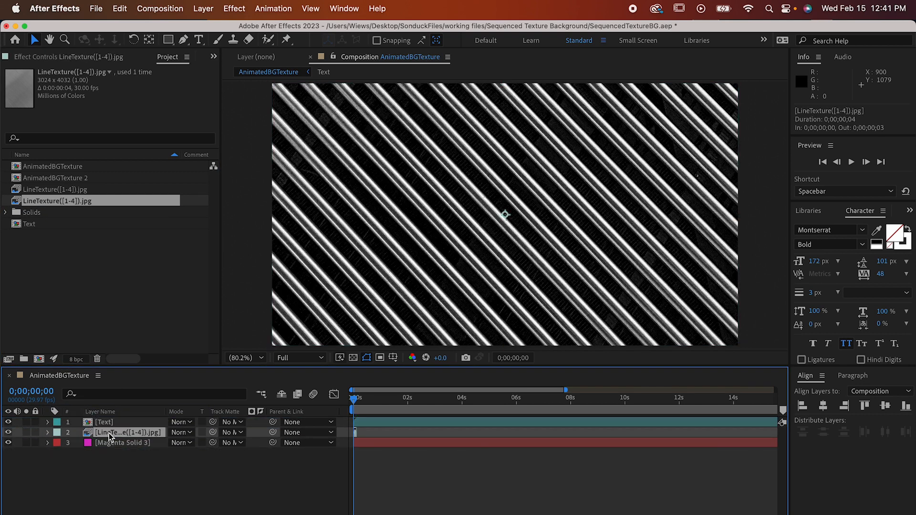
Step: Set the LineTexture layer's blending mode to Multiply over the magenta solid
left_click(181, 433)
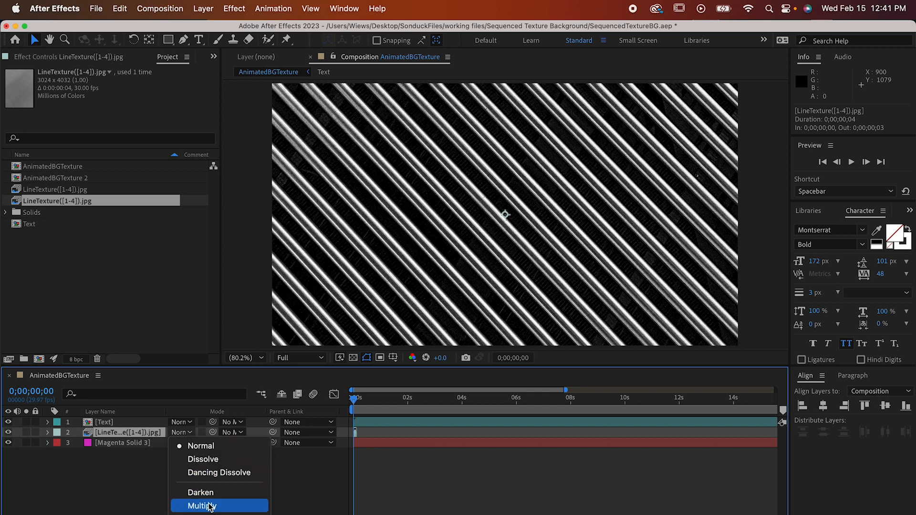
left_click(200, 506)
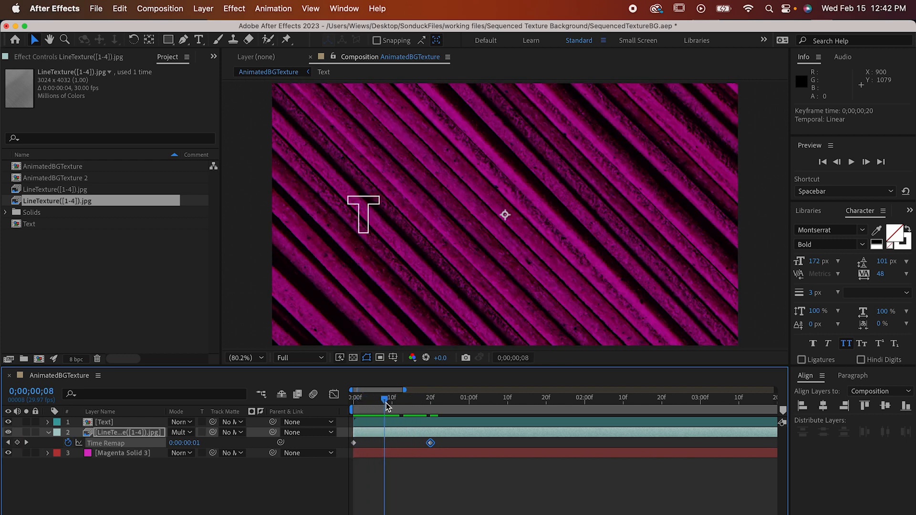
Step: Scrub the timeline to check the texture's 20-frame time remap
left_click_drag(384, 397, 395, 397)
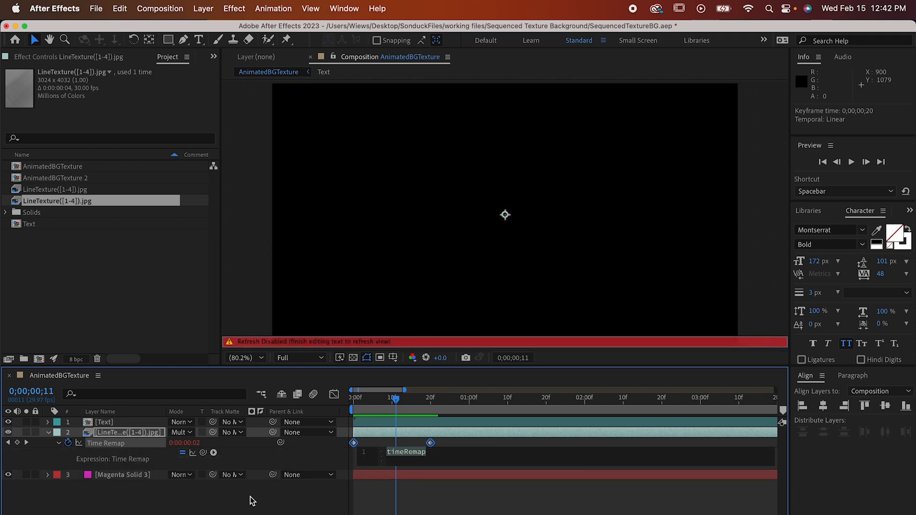
Step: Begin the Time Remap expression by entering 'loop' for a loopOut function
type("loop")
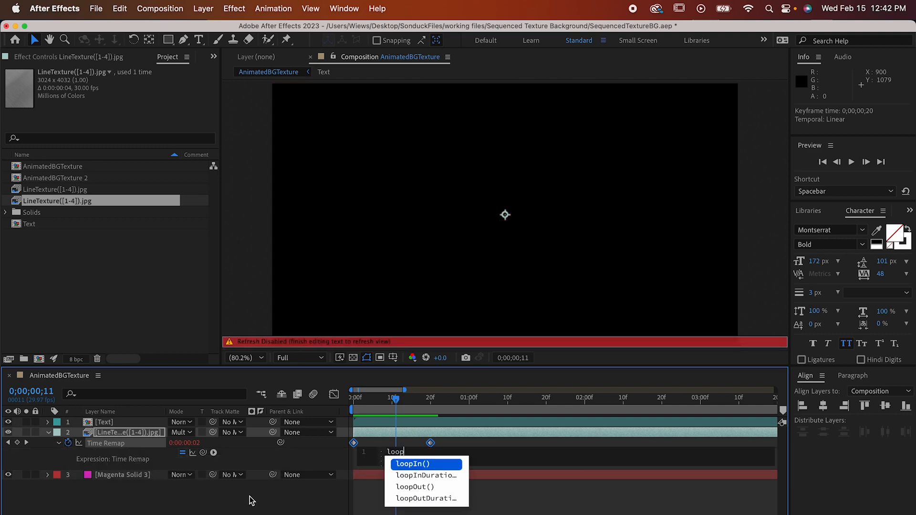